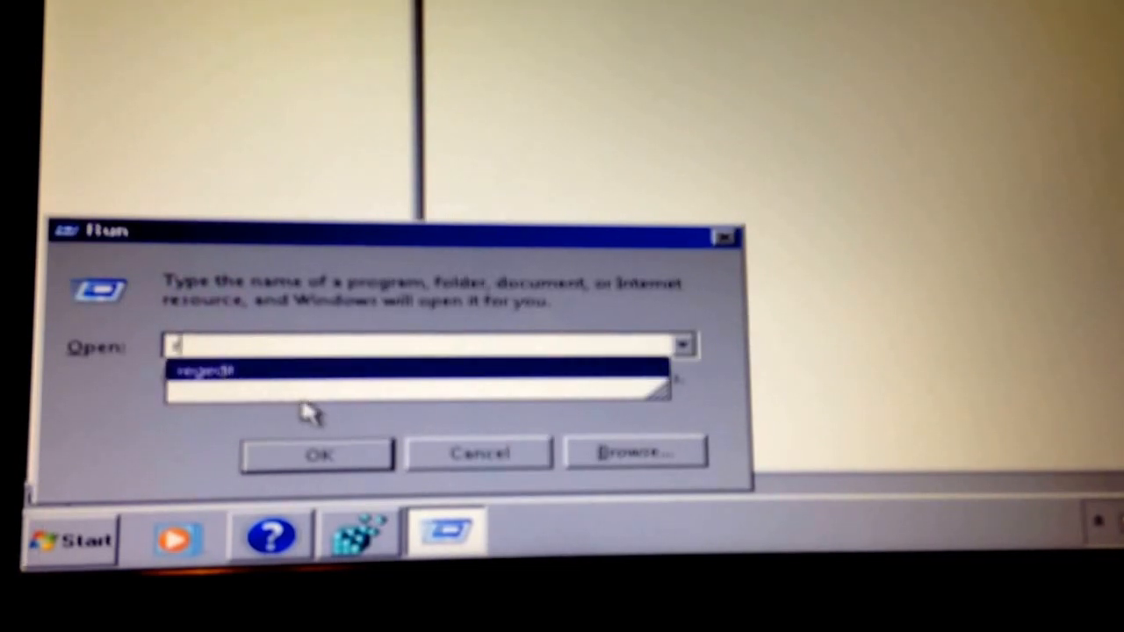
Launch regedit from the Run dialog and browse to HKEY_LOCAL_MACHINE\SOFTWARE\Microsoft.
{"action": "left_click", "coordinate": [317, 453]}
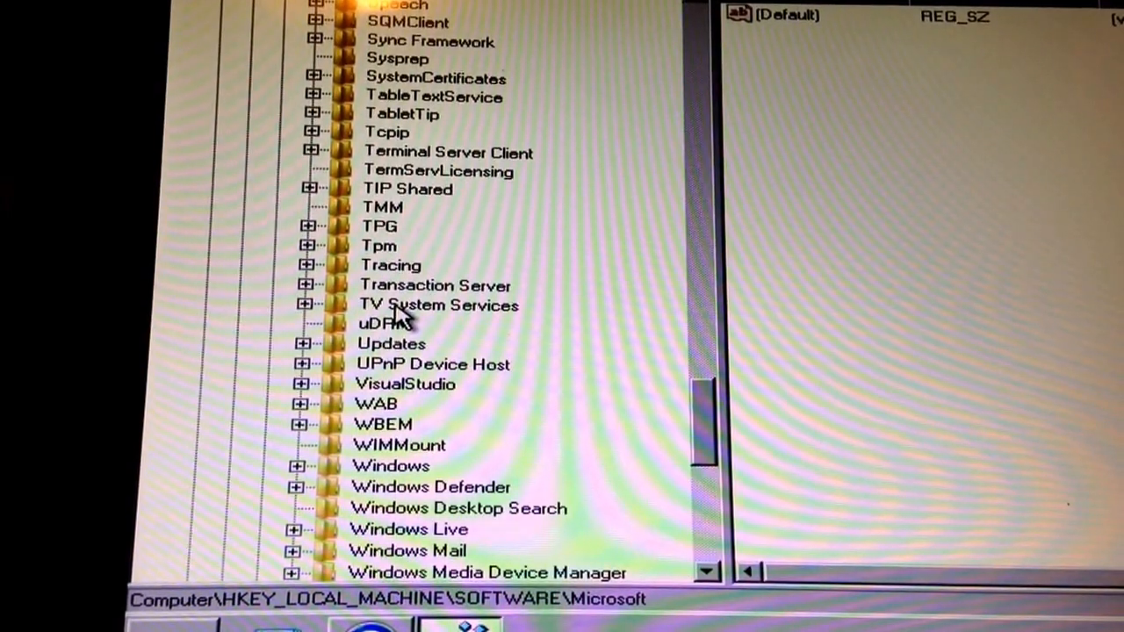
Expand Windows NT > CurrentVersion to reach ProfileList and its SID subkeys.
{"action": "scroll", "scroll_direction": "down", "scroll_amount": 3}
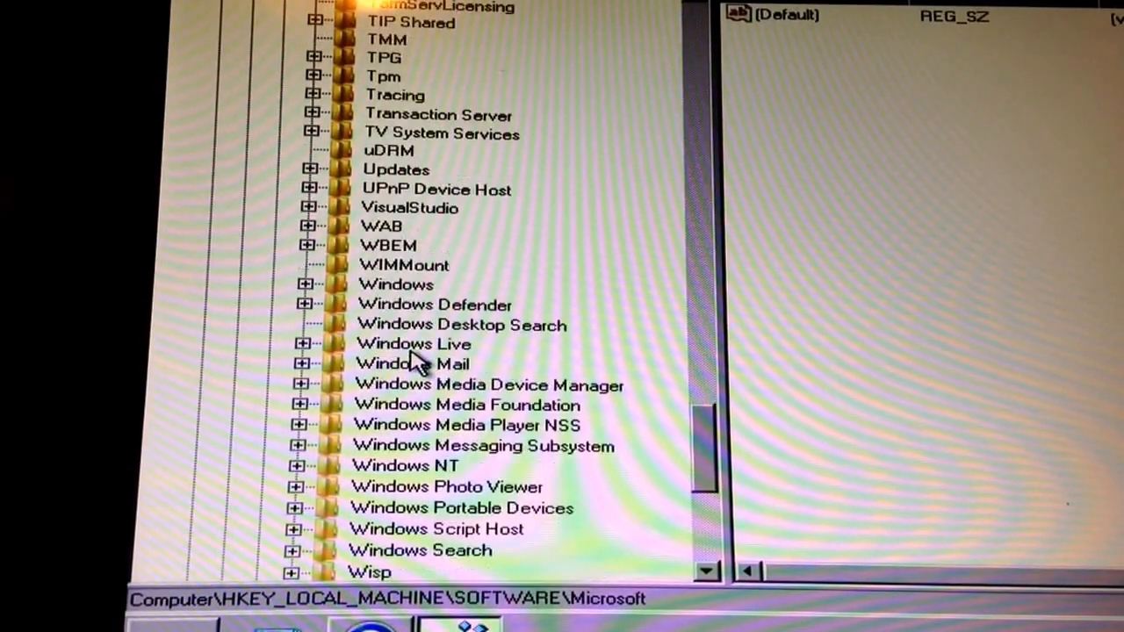
{"action": "left_click", "coordinate": [401, 467]}
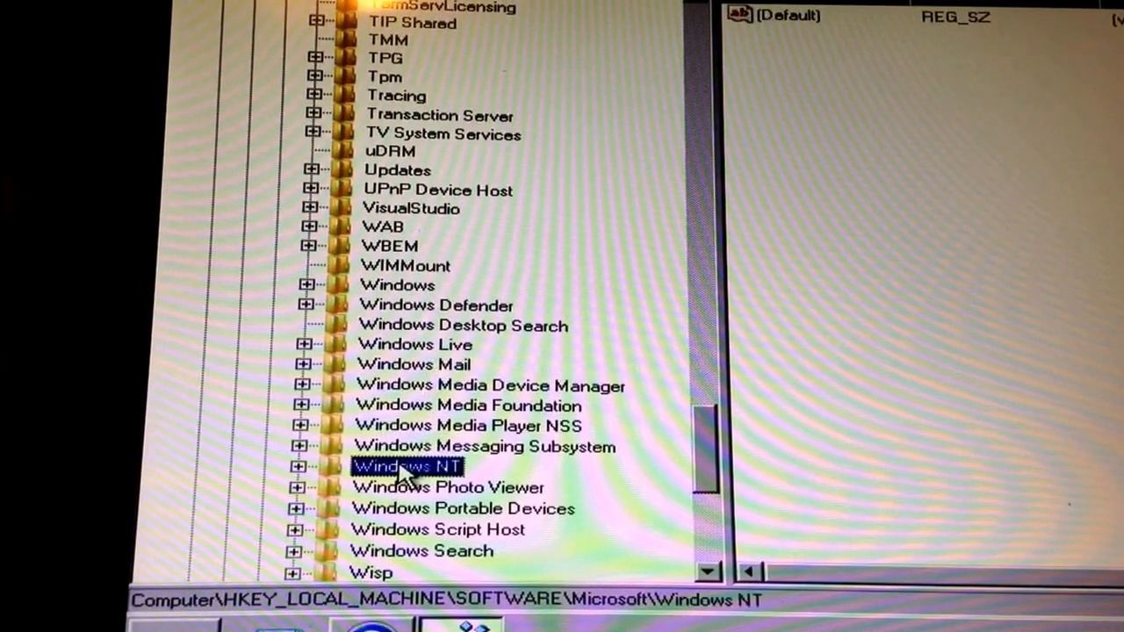
{"action": "left_click", "coordinate": [301, 467]}
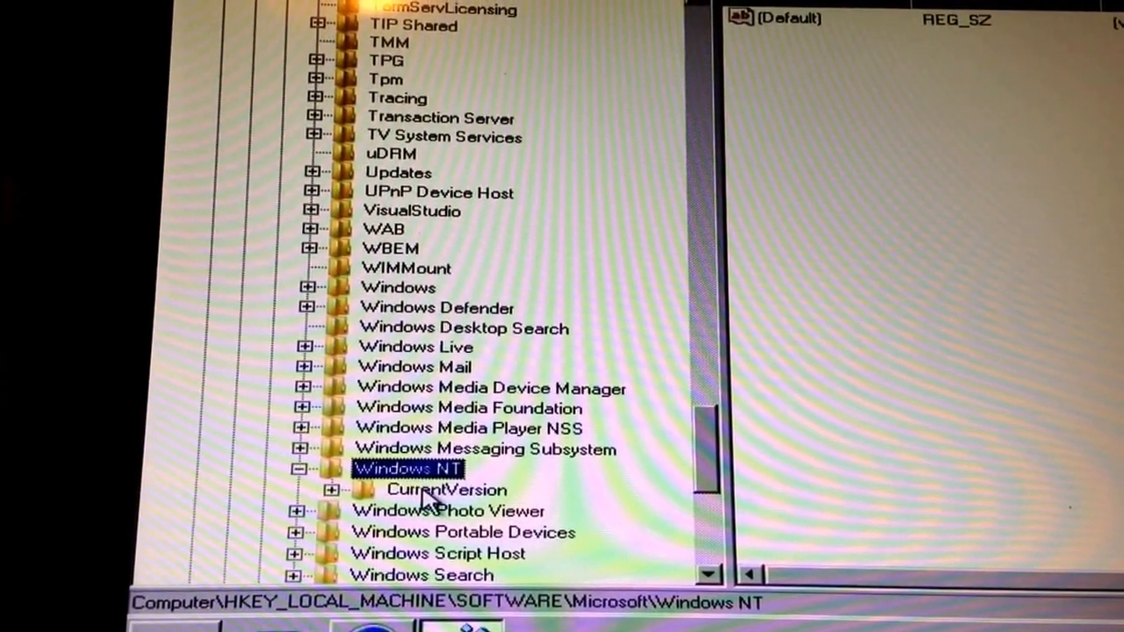
{"action": "left_click", "coordinate": [433, 491]}
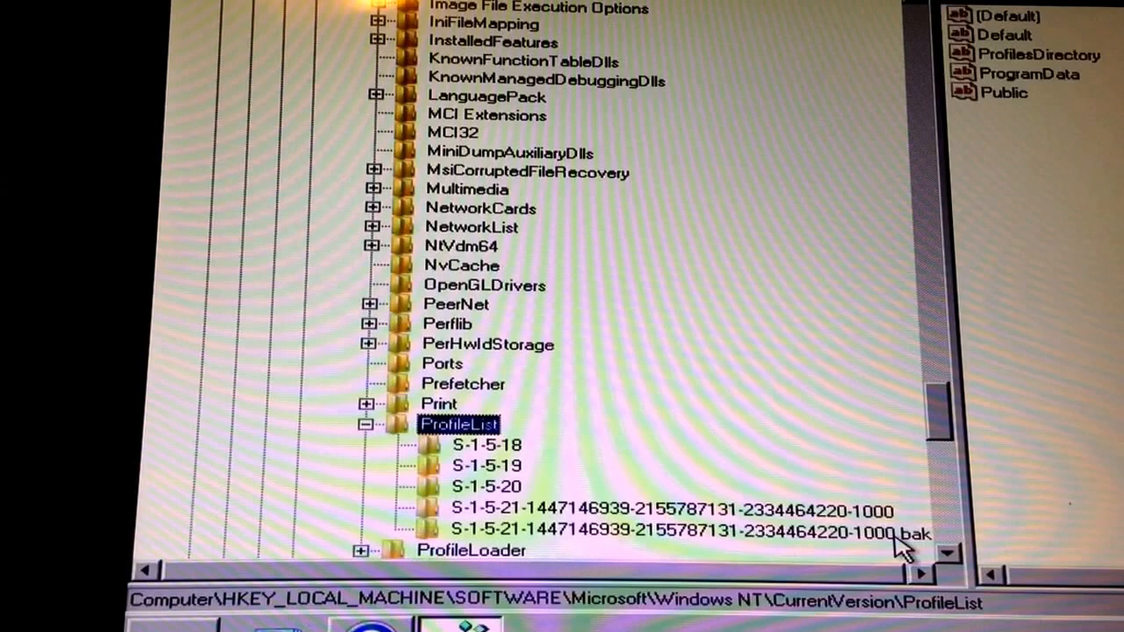
Remove .bak from the backup SID key's name and begin renaming the other SID key.
{"action": "right_click", "coordinate": [712, 530]}
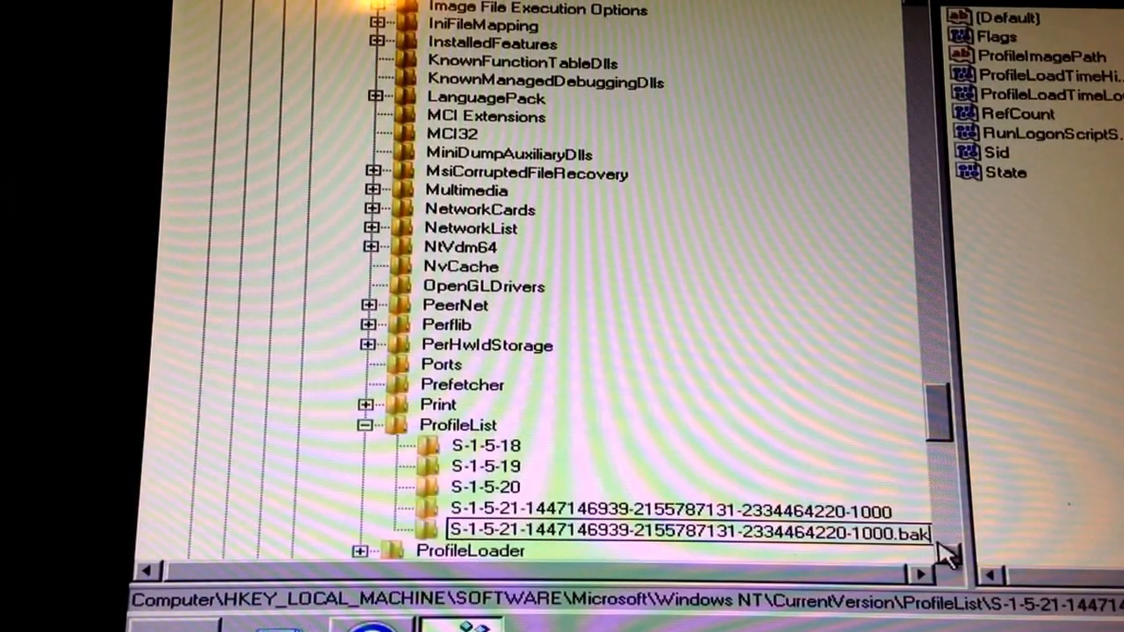
{"action": "key", "text": "Backspace"}
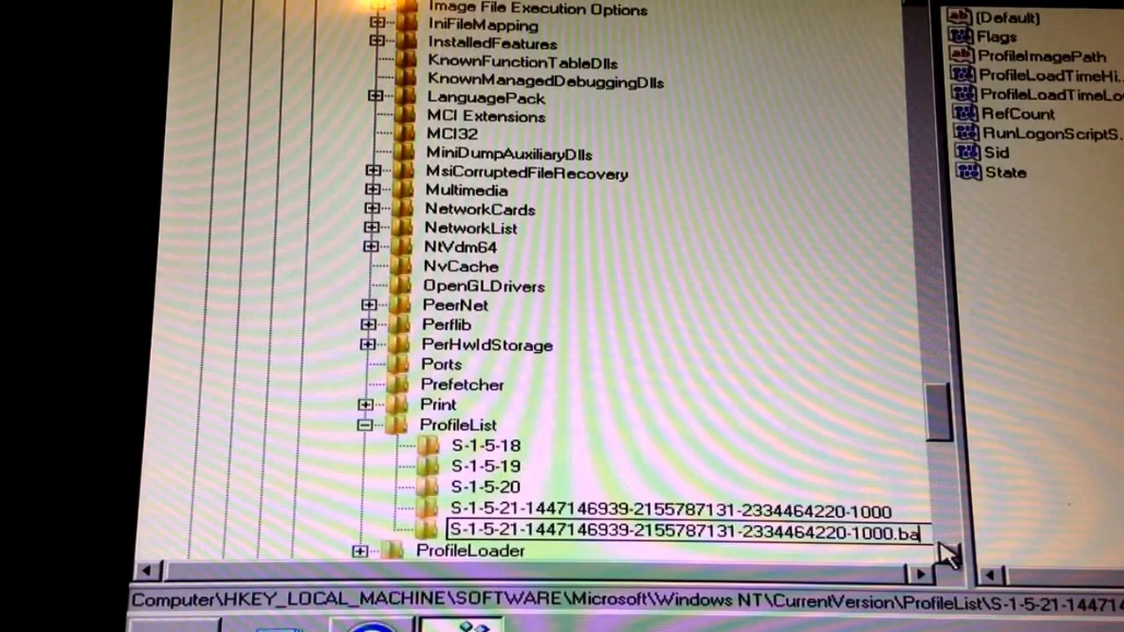
{"action": "left_click", "coordinate": [659, 512]}
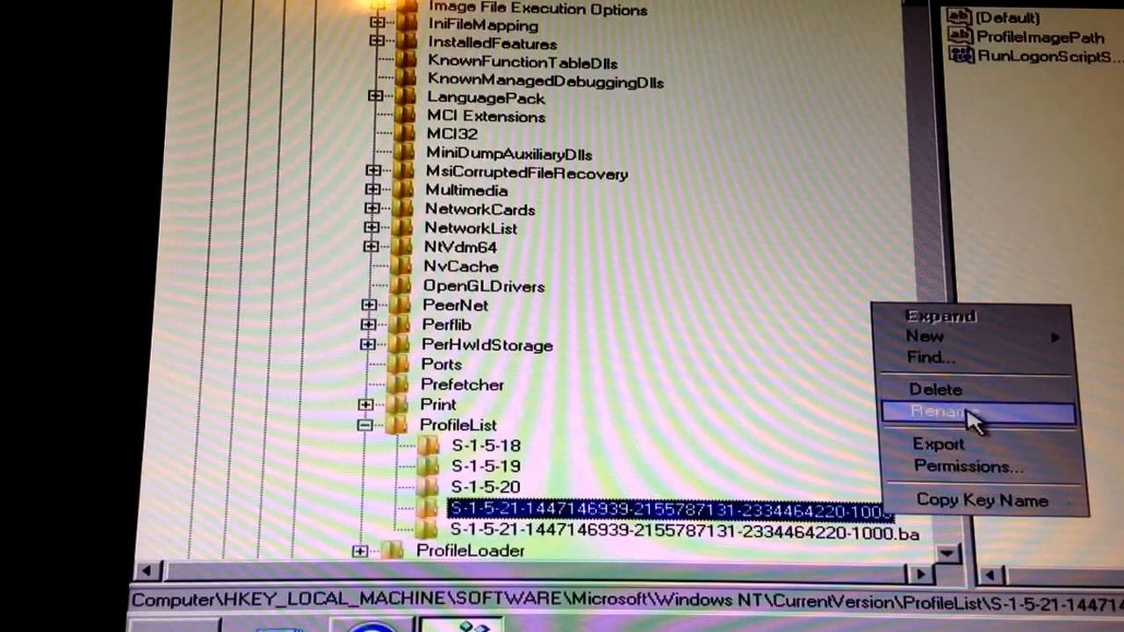
{"action": "left_click", "coordinate": [949, 411]}
{"action": "type", "text": ".bak"}
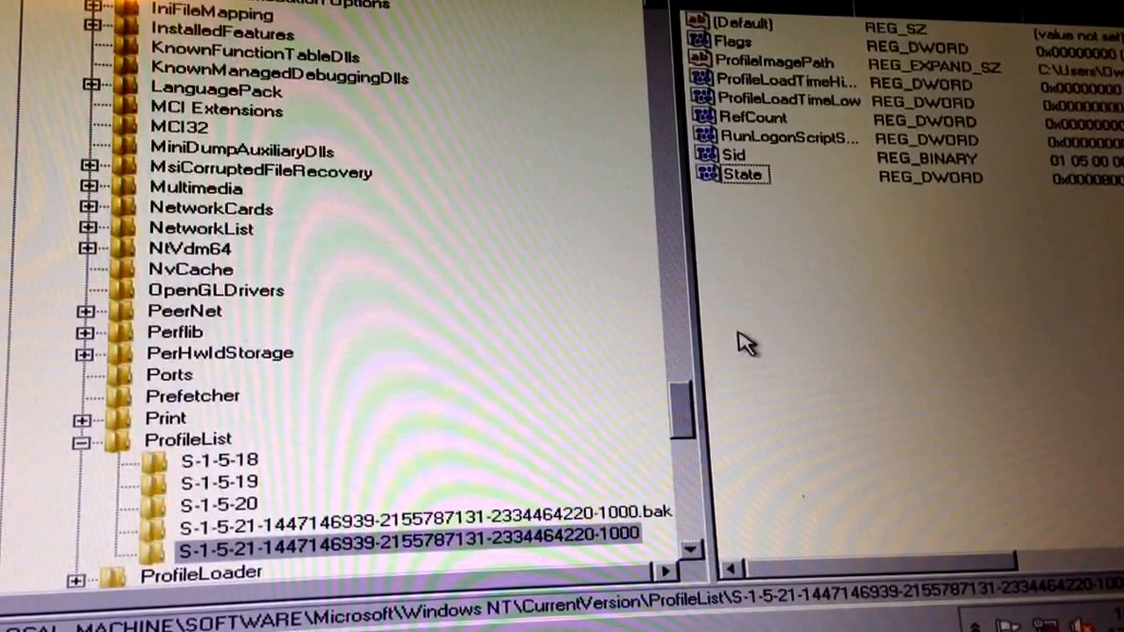
Modify the State value of the -1000 SID key to 0.
{"action": "right_click", "coordinate": [739, 176]}
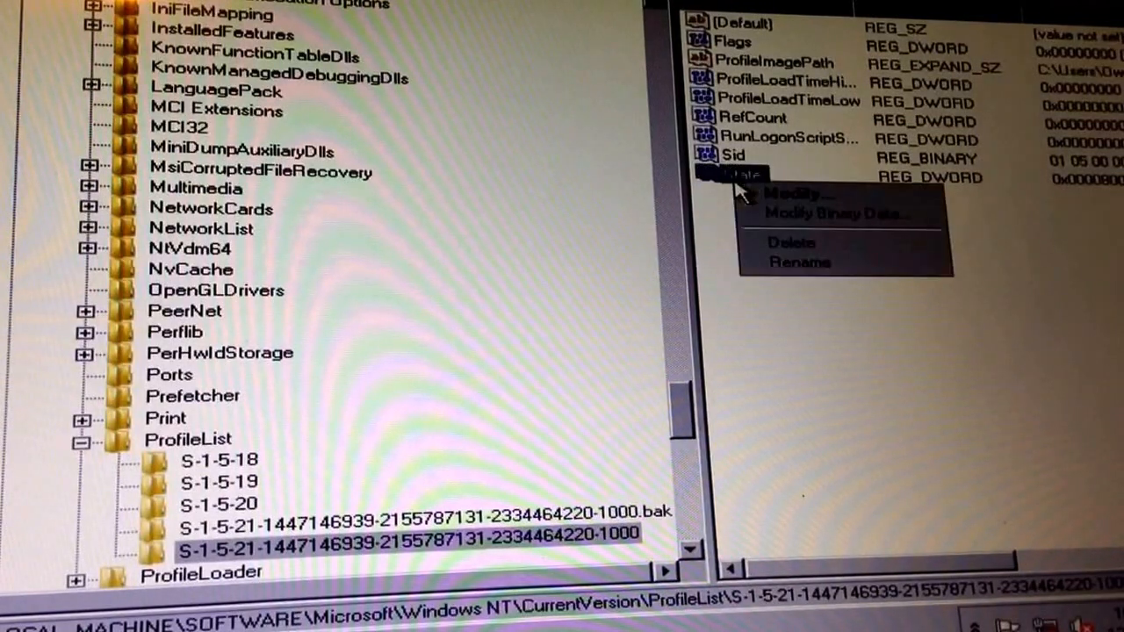
{"action": "left_click", "coordinate": [804, 193]}
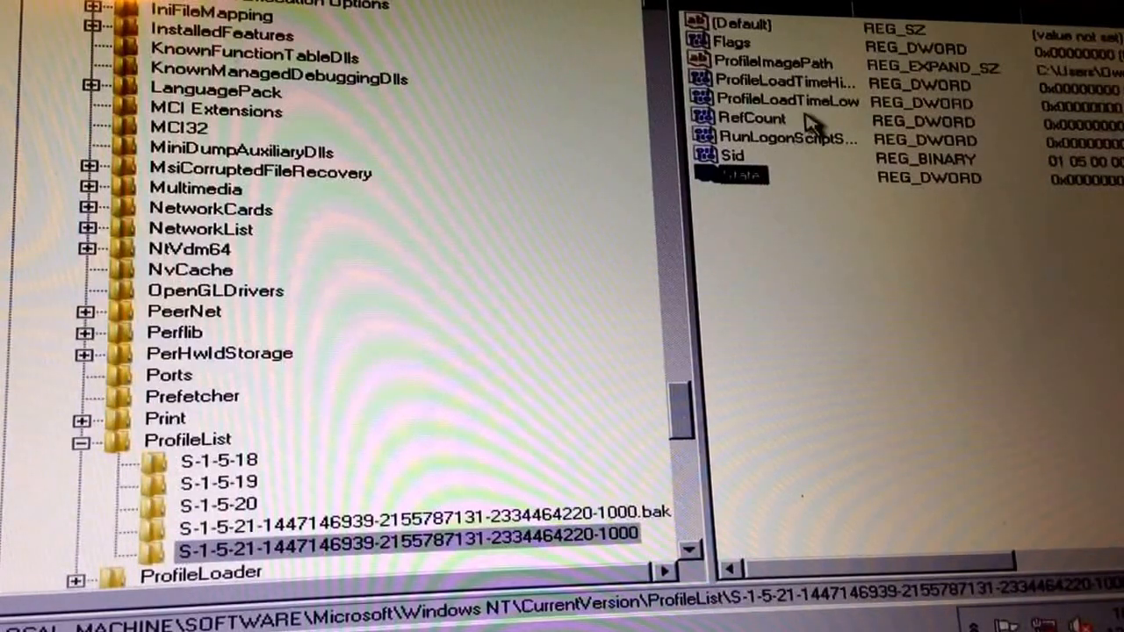
Change the RefCount DWORD in the -1000 SID key to 0x00000000.
{"action": "right_click", "coordinate": [742, 176]}
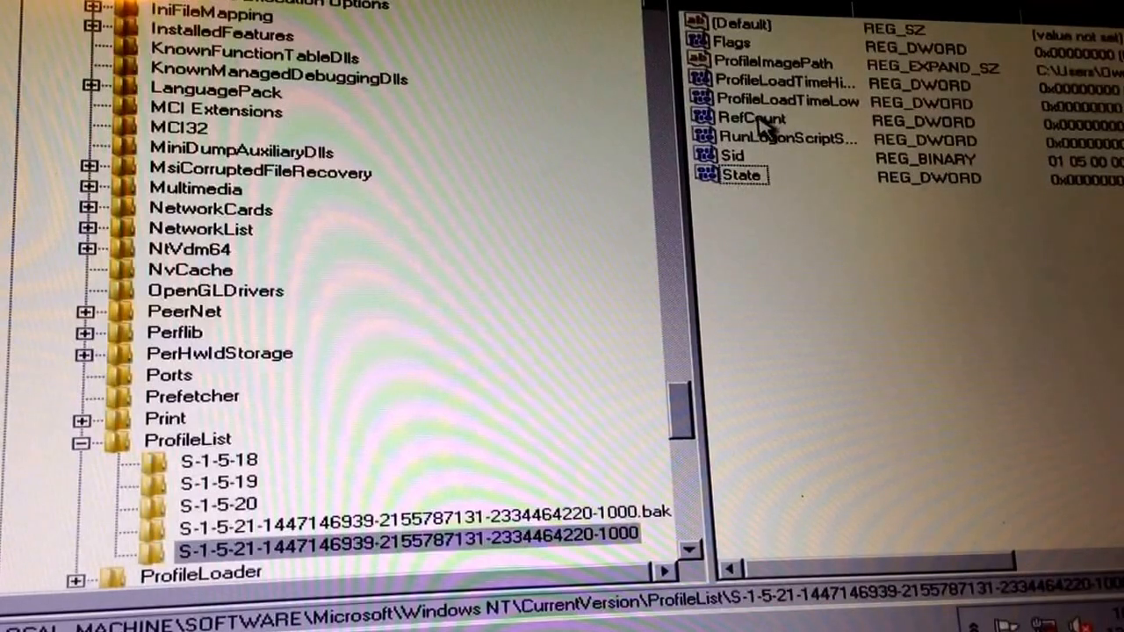
{"action": "right_click", "coordinate": [749, 118]}
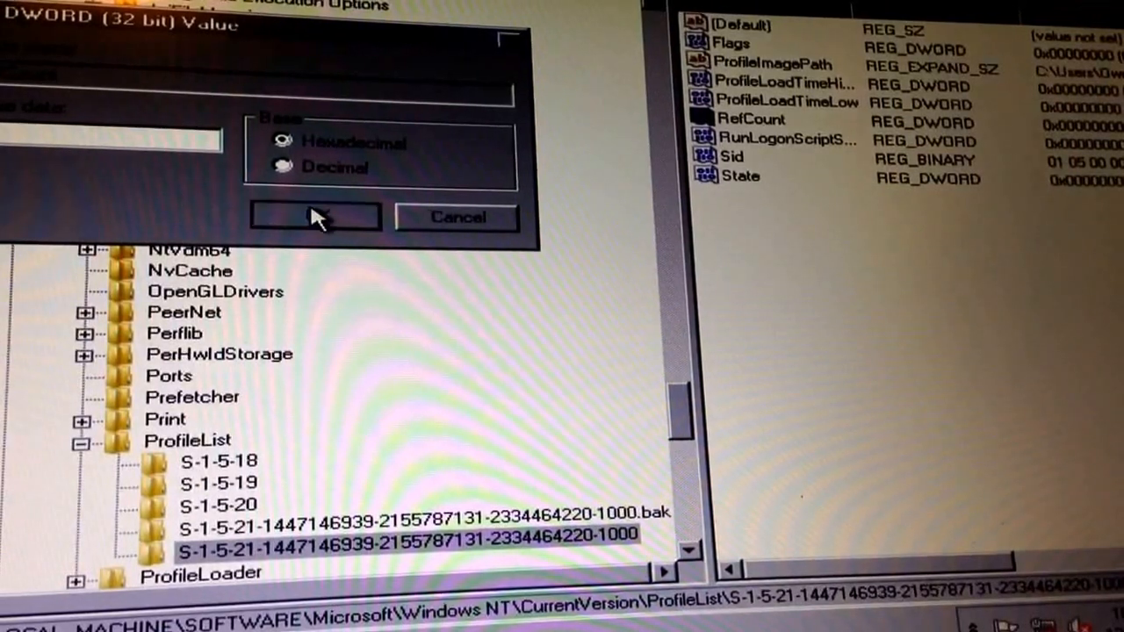
{"action": "left_click", "coordinate": [316, 217]}
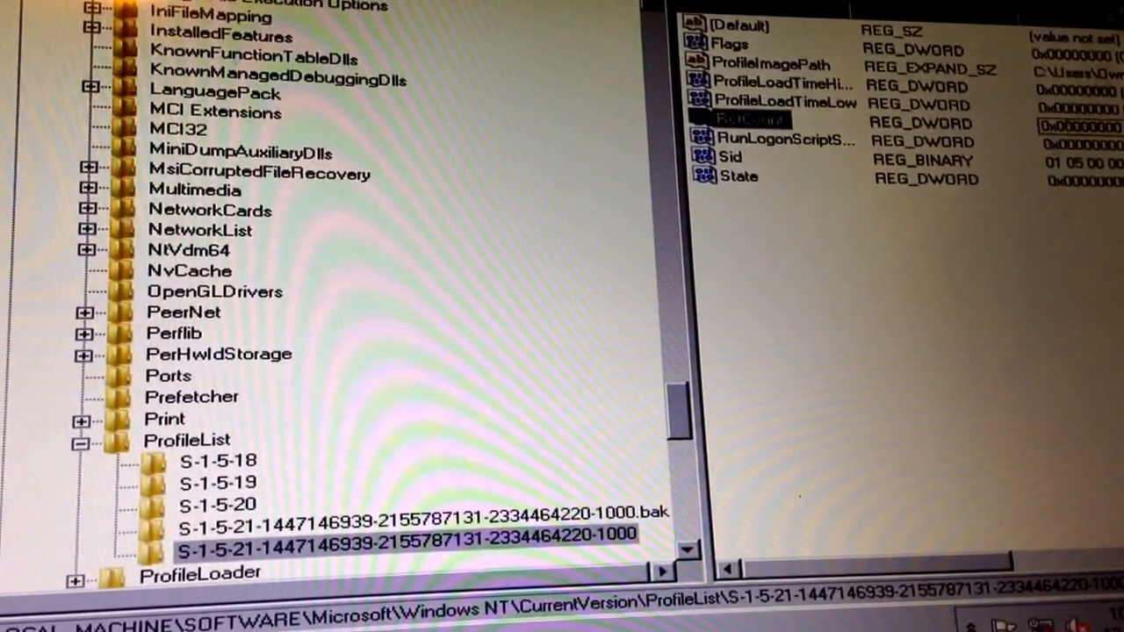